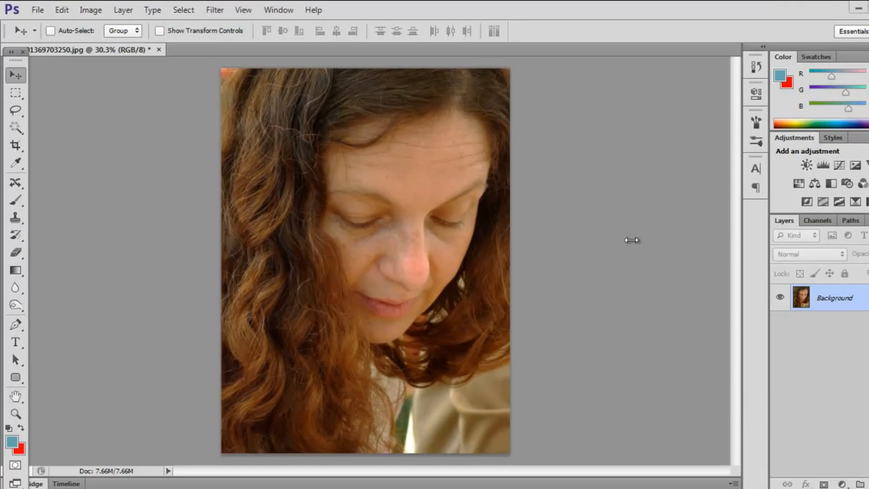
mouse_move(648, 206)
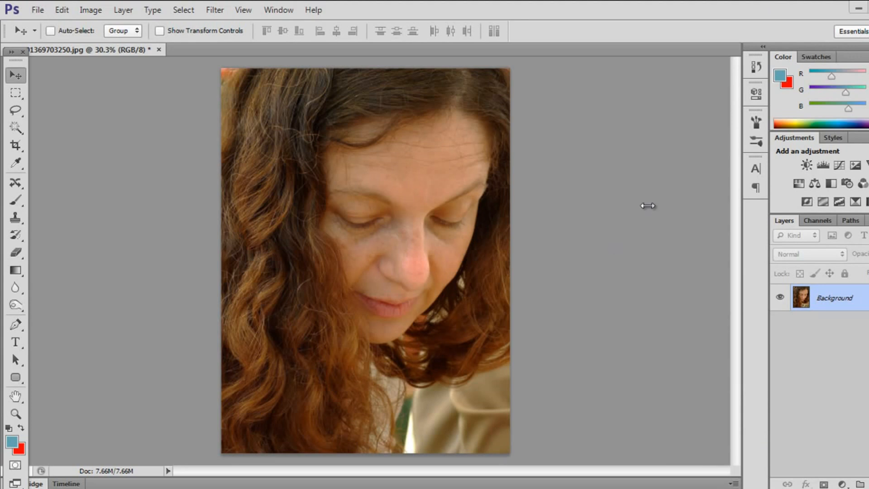
mouse_move(657, 225)
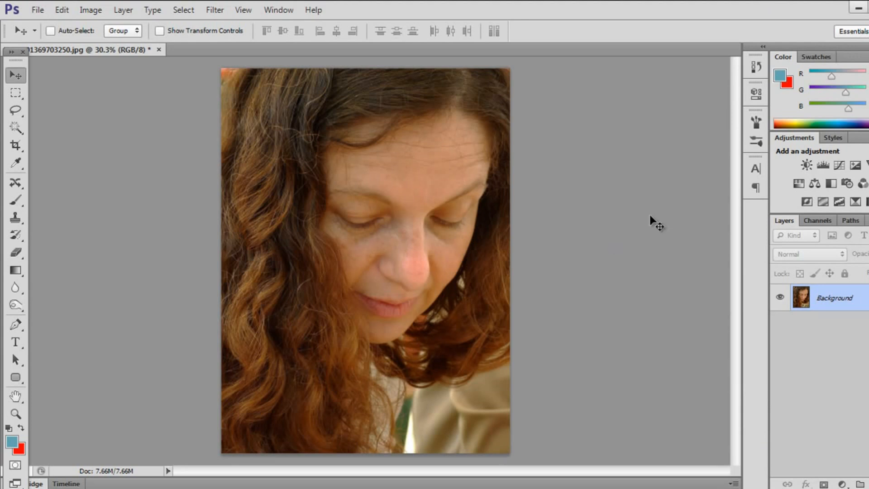
mouse_move(178, 293)
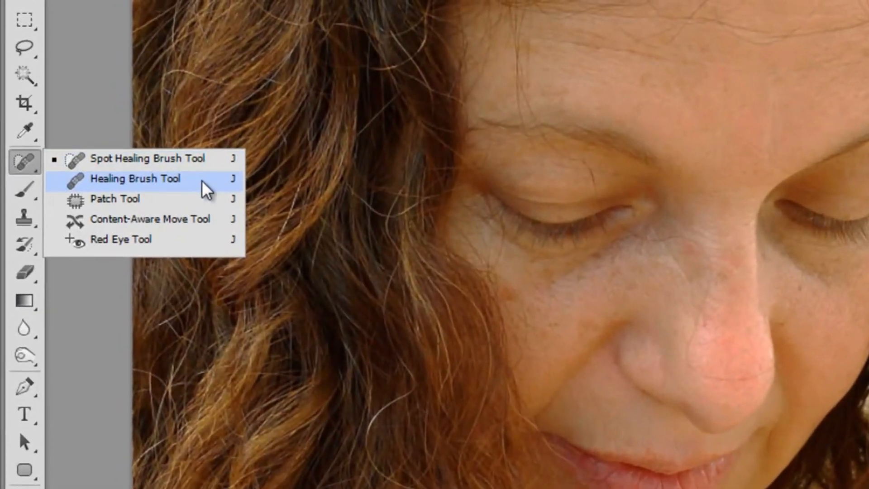
- With the Healing Brush, sample clean skin and remove the spot on the cheek below her eye
left_click(136, 178)
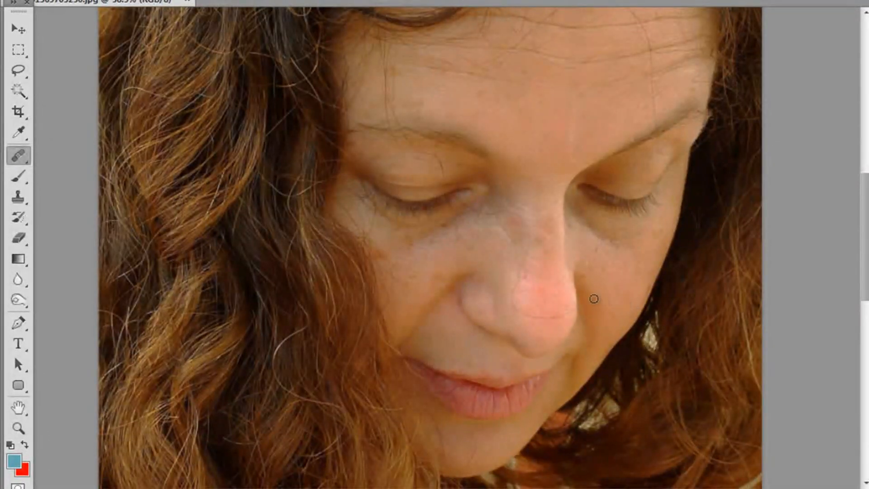
mouse_move(502, 26)
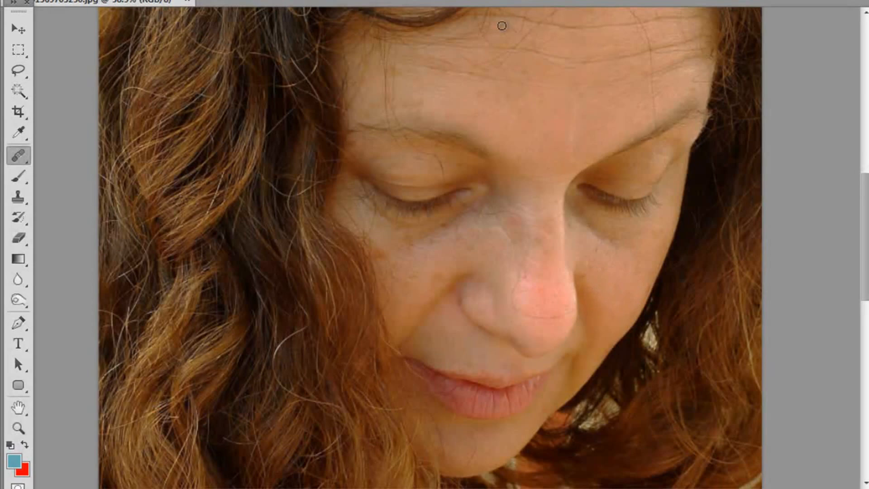
left_click(131, 60)
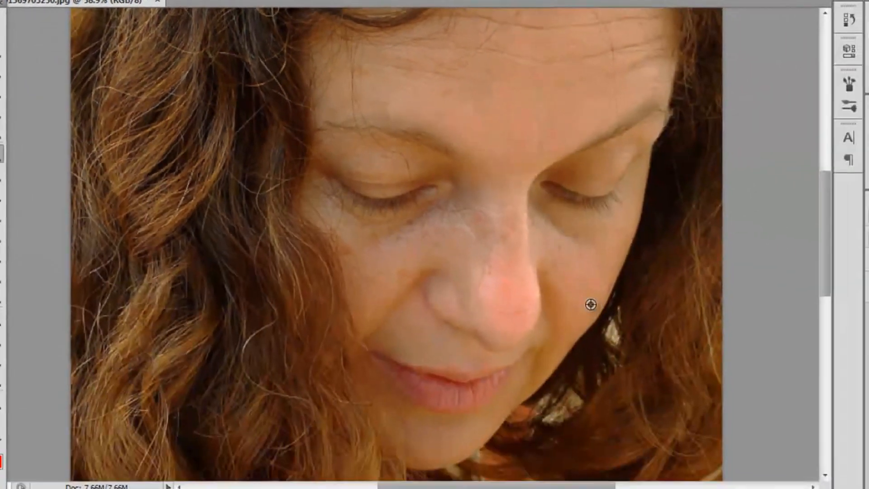
key("alt")
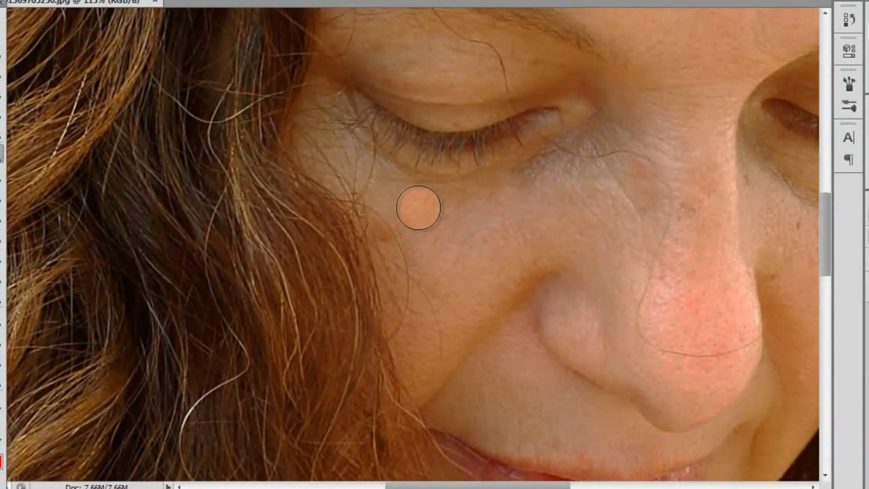
left_click_drag(418, 208, 591, 264)
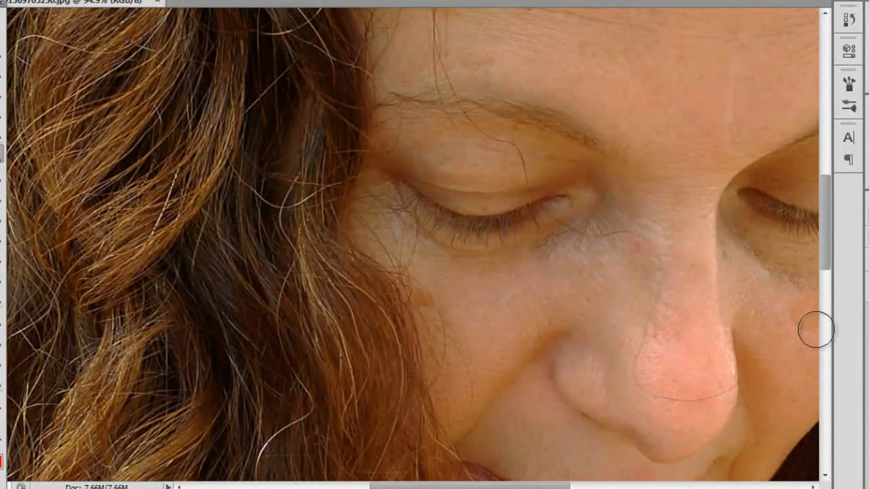
left_click(647, 319)
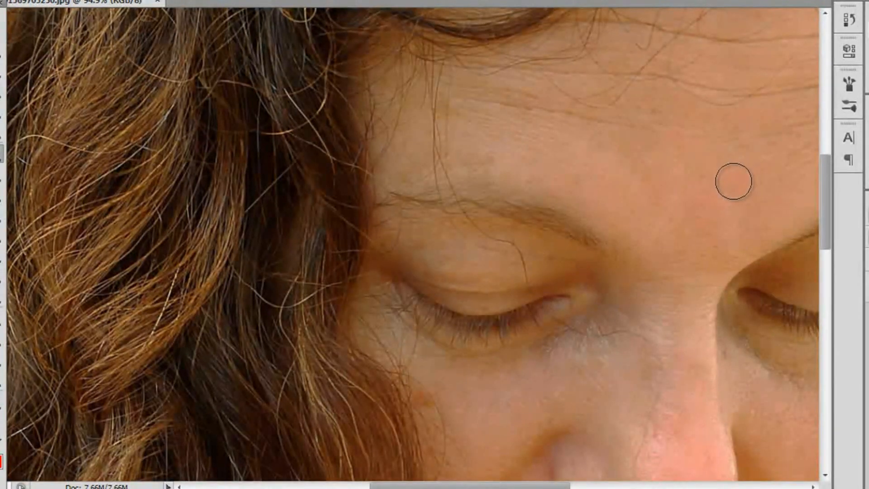
mouse_move(599, 206)
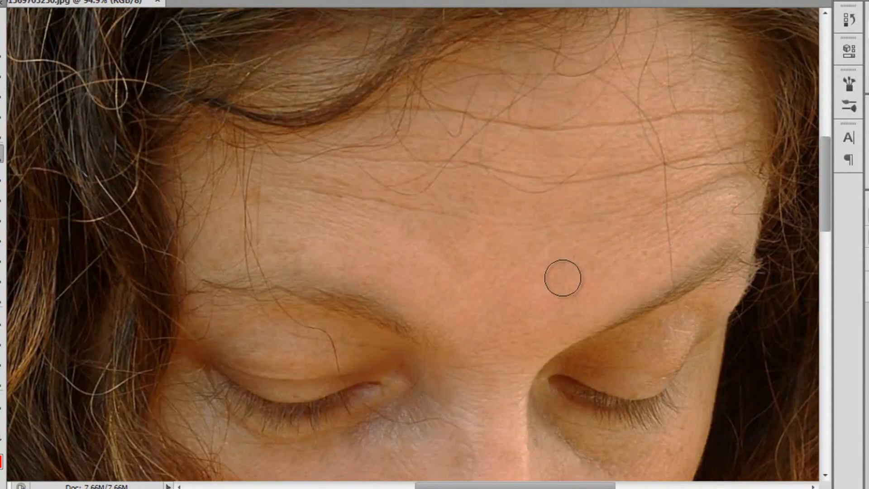
mouse_move(554, 278)
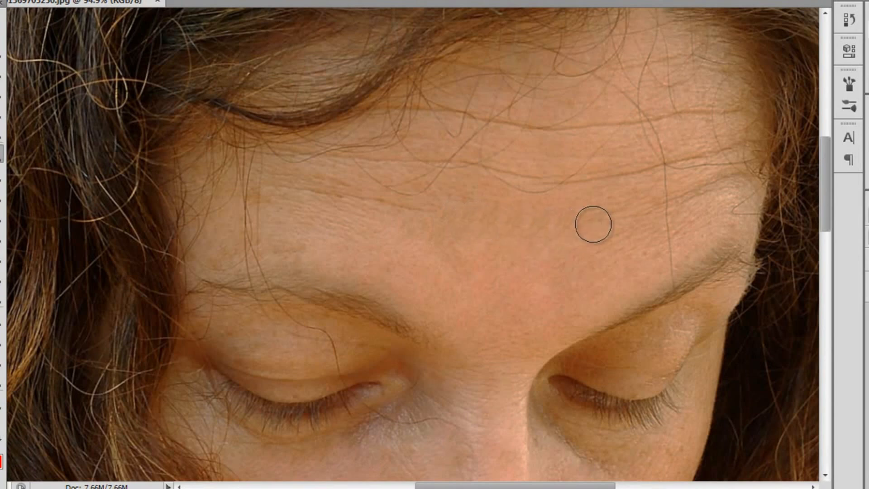
- Heal the crease and the centre wrinkle across her forehead with sampled skin
left_click_drag(593, 224, 408, 293)
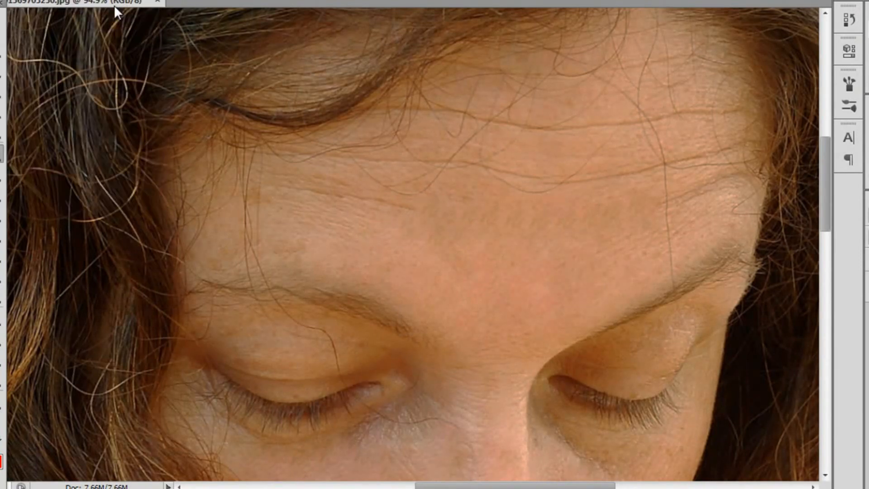
left_click(621, 217)
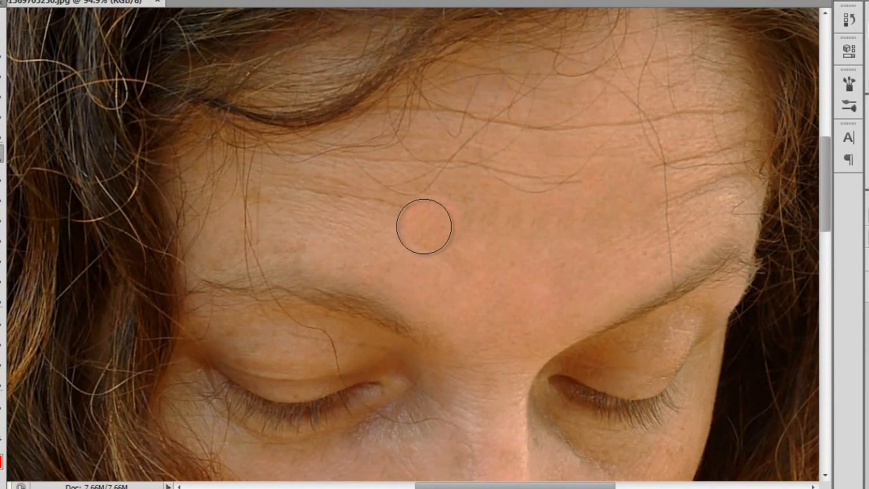
left_click_drag(427, 226, 332, 201)
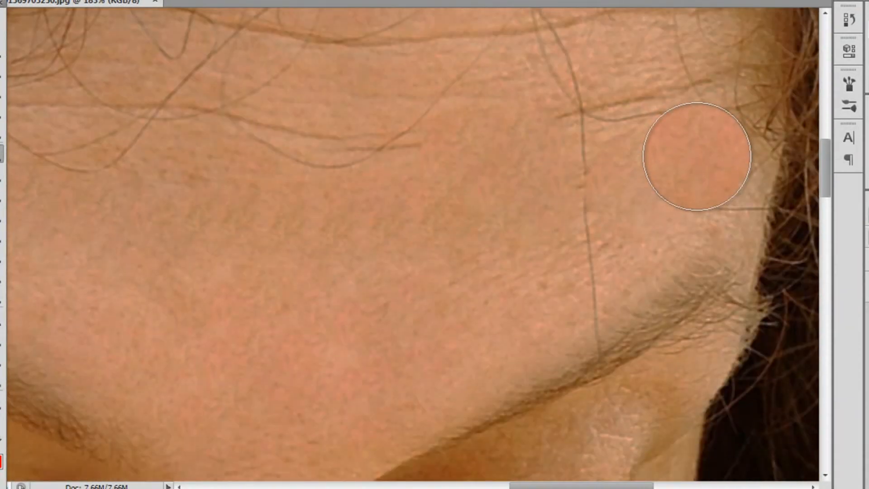
left_click(26, 152)
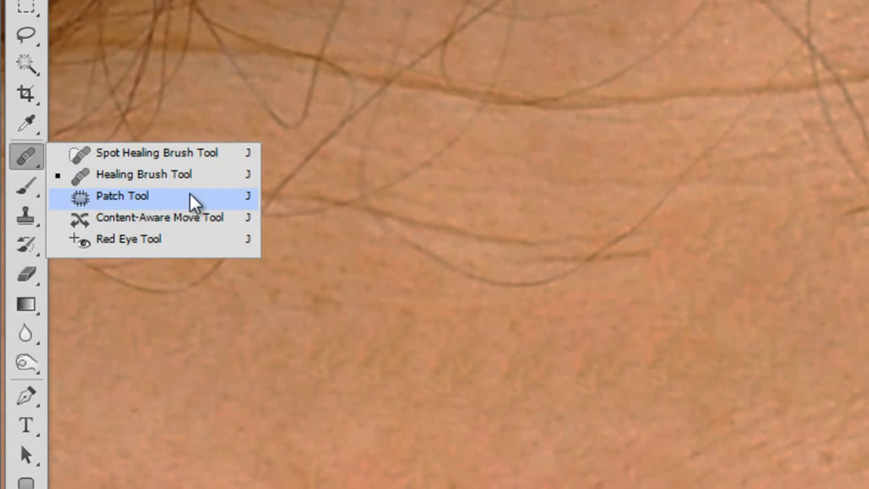
- Patch out the stray hairs on her temple and forehead with the Patch Tool
left_click(124, 195)
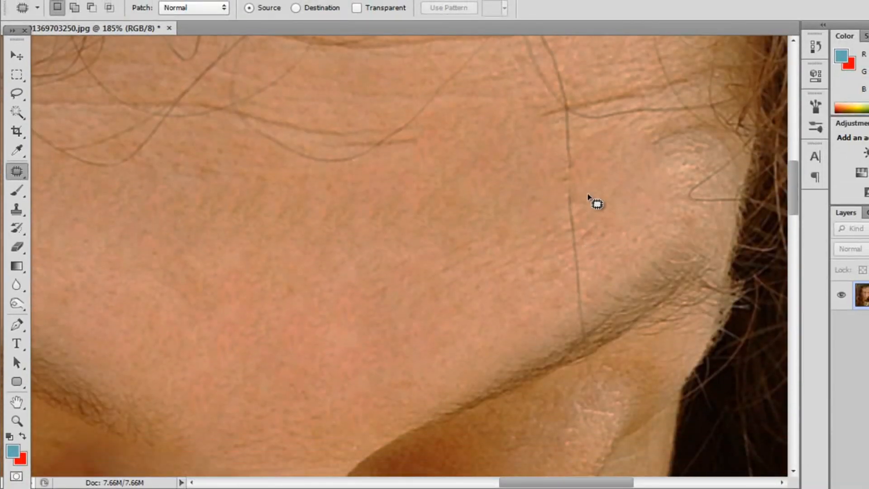
mouse_move(578, 199)
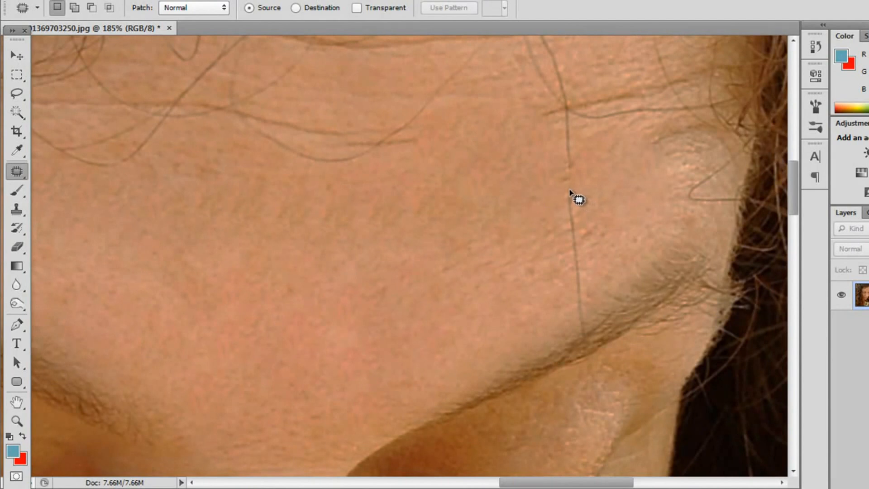
left_click_drag(579, 199, 585, 299)
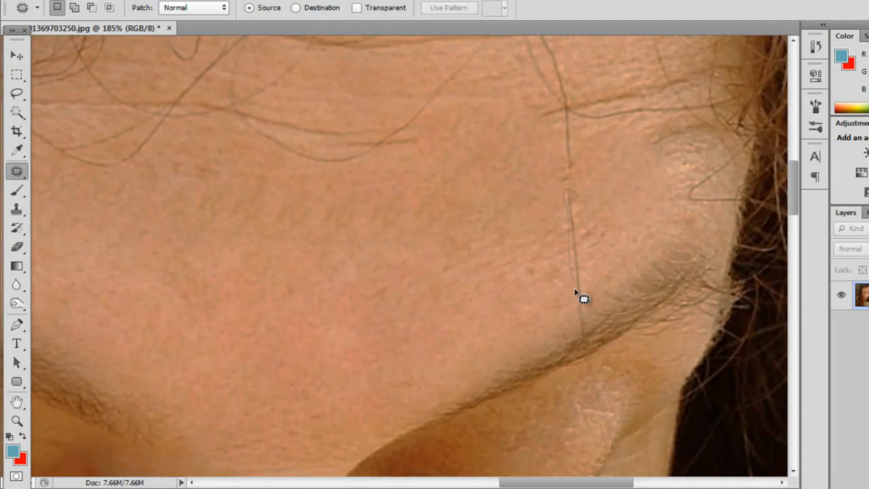
mouse_move(589, 276)
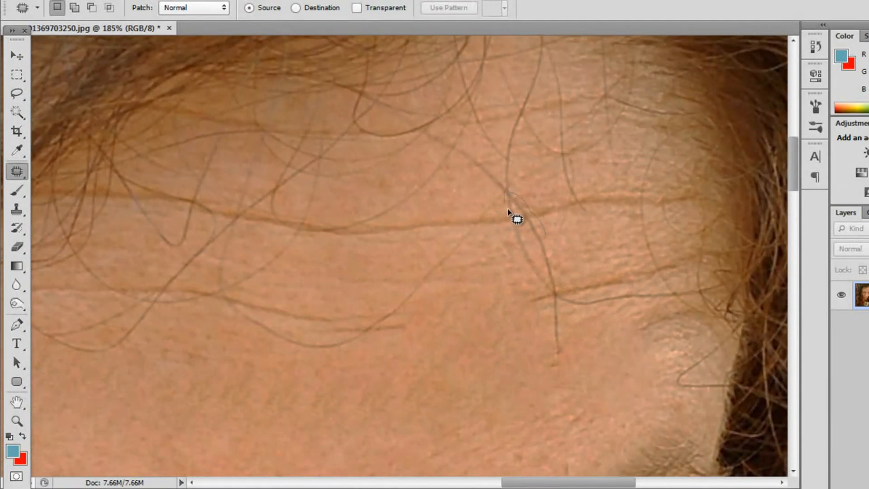
left_click_drag(515, 219, 558, 335)
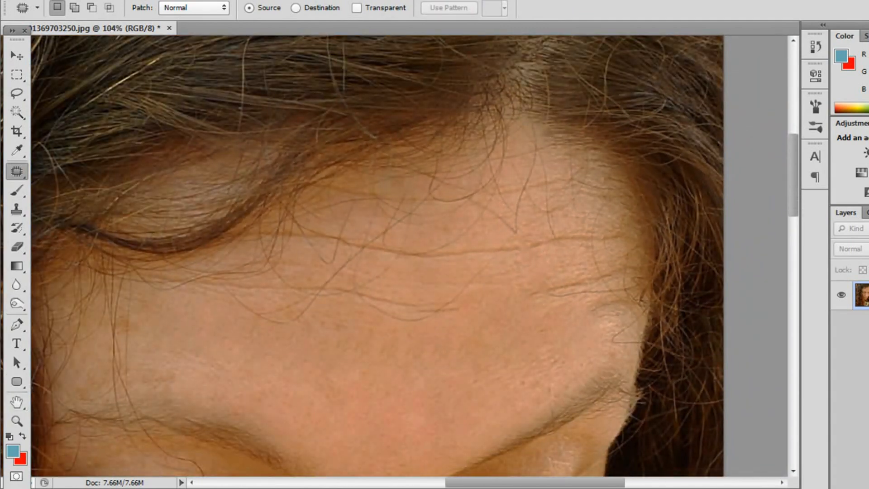
left_click(17, 171)
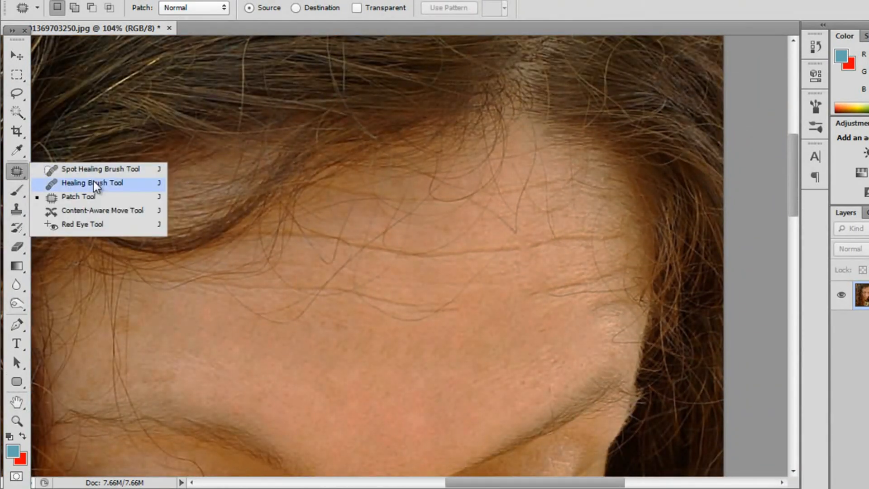
- Heal fine forehead lines with the Healing Brush using sampled skin
left_click(92, 182)
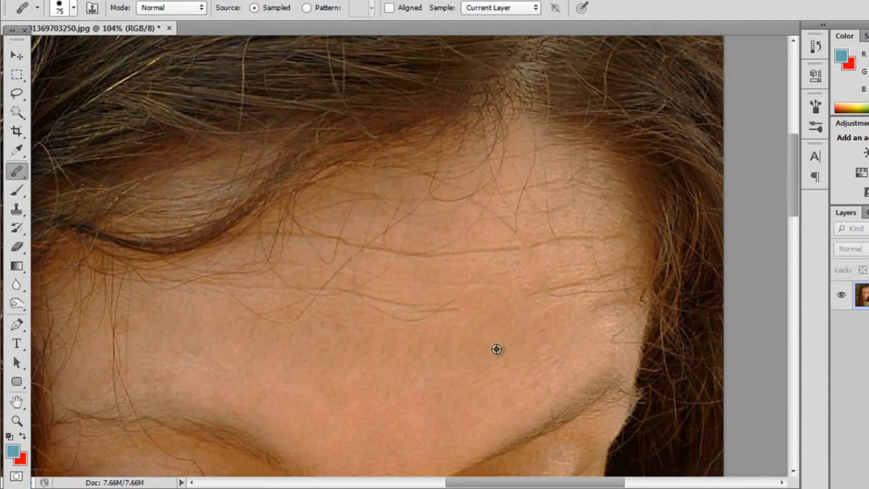
mouse_move(525, 265)
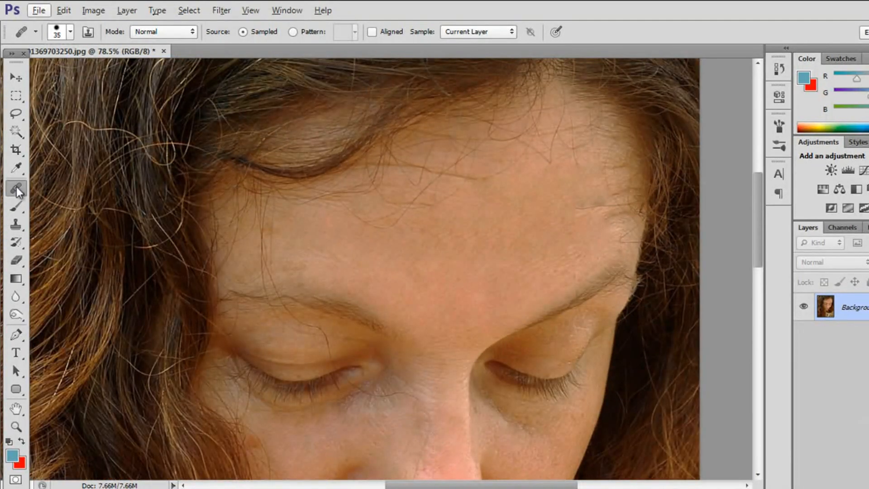
left_click(16, 189)
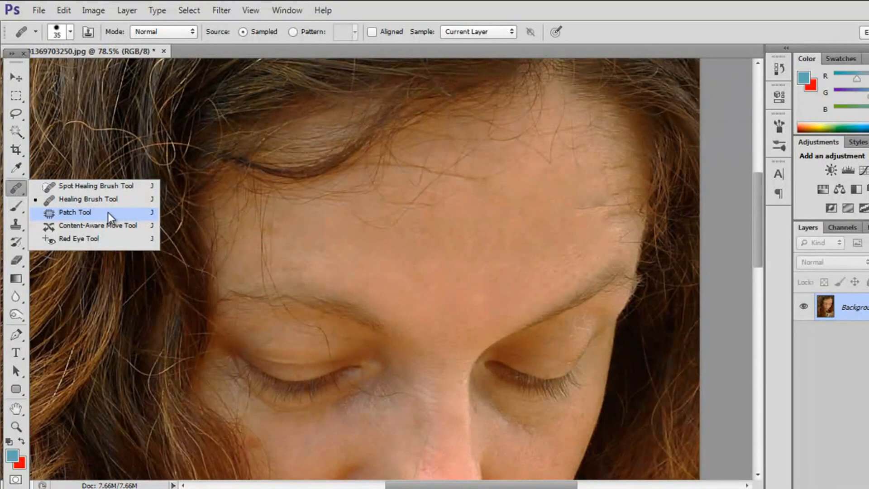
- Patch the wrinkled upper forehead with smooth skin from lower on the forehead, then deselect
left_click(75, 212)
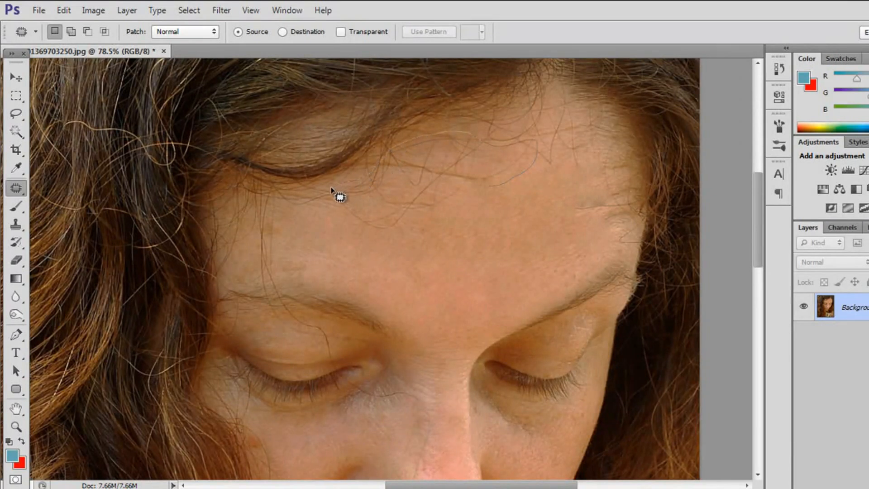
mouse_move(474, 206)
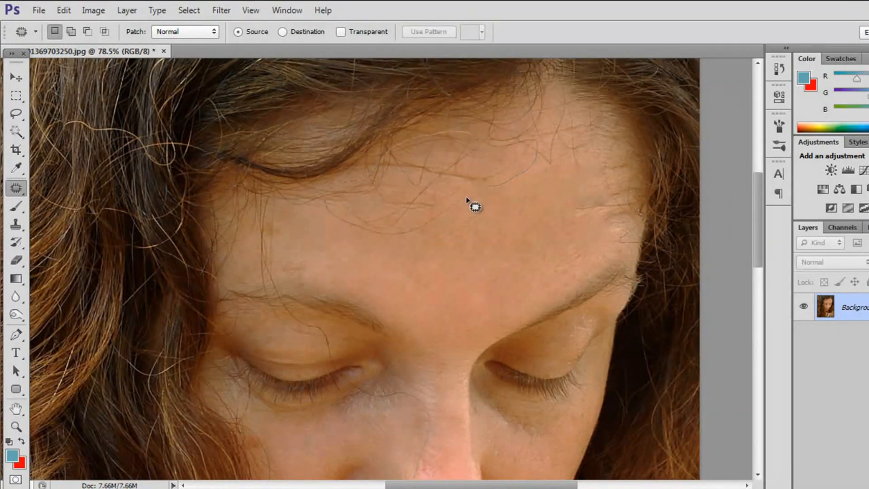
left_click_drag(473, 207, 483, 214)
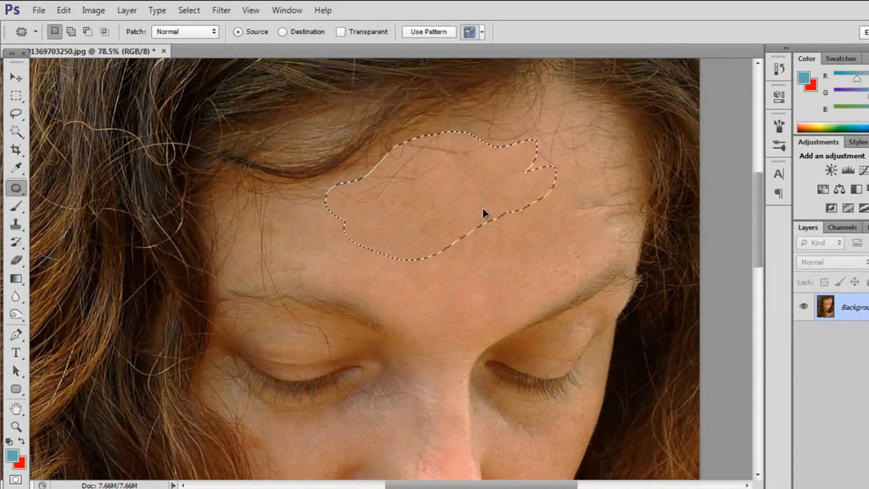
left_click_drag(483, 213, 499, 260)
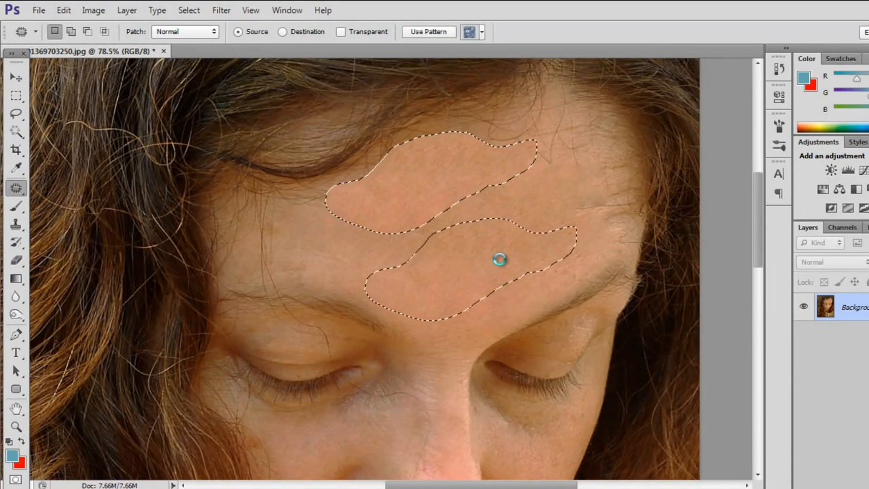
left_click_drag(500, 260, 476, 190)
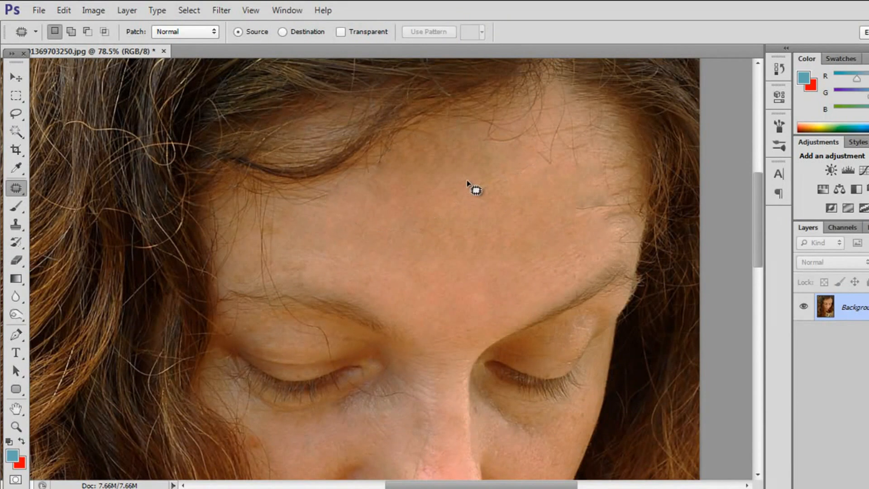
left_click(15, 76)
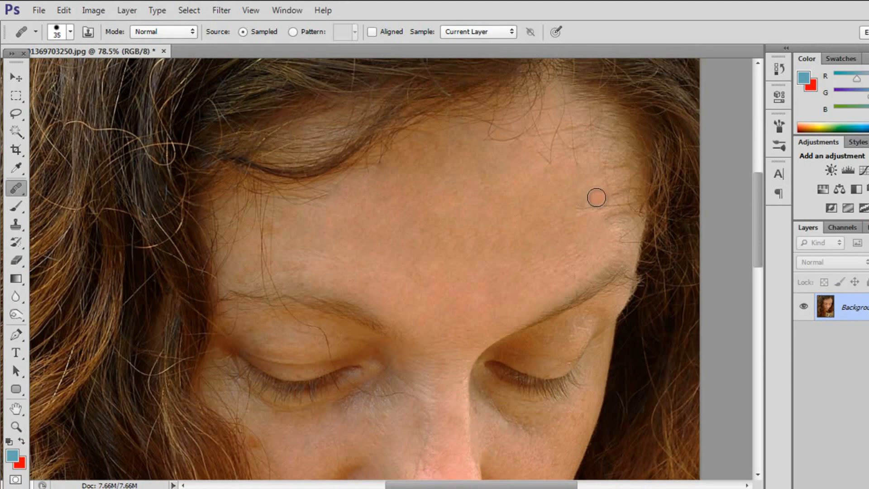
mouse_move(598, 202)
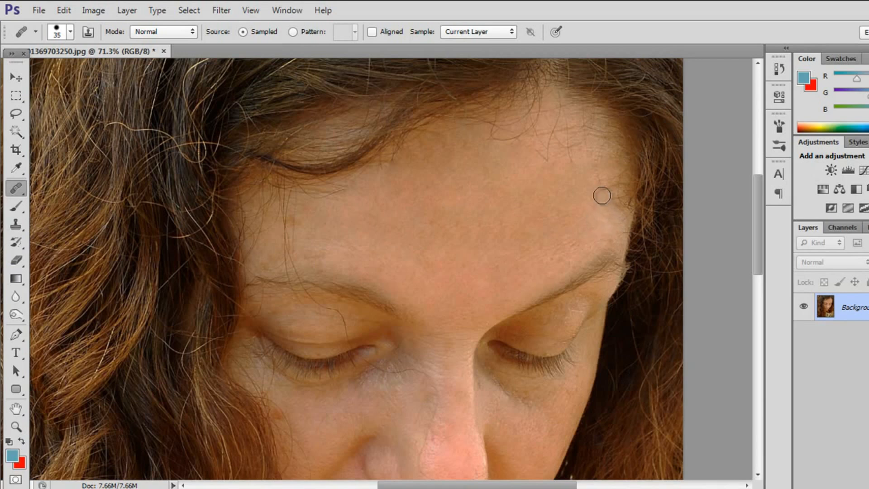
- Heal blemishes near the right hairline and upper forehead, then the under-eye skin beside the nose
left_click(603, 196)
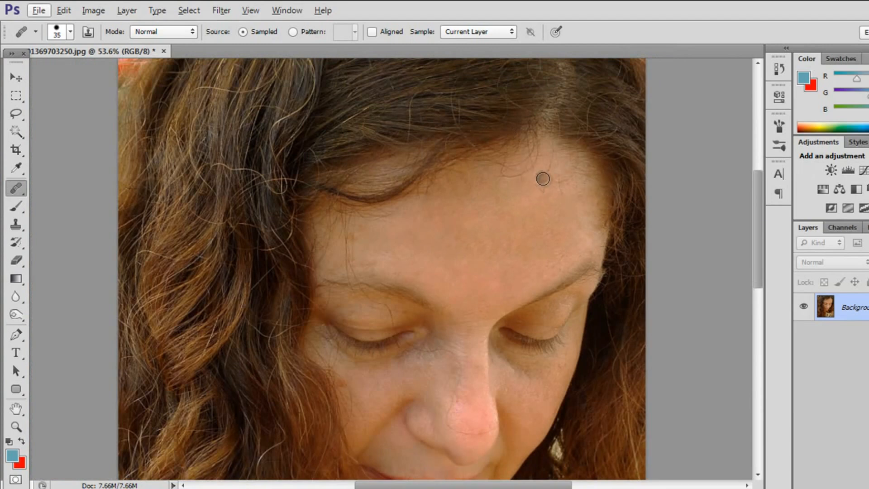
left_click(411, 227)
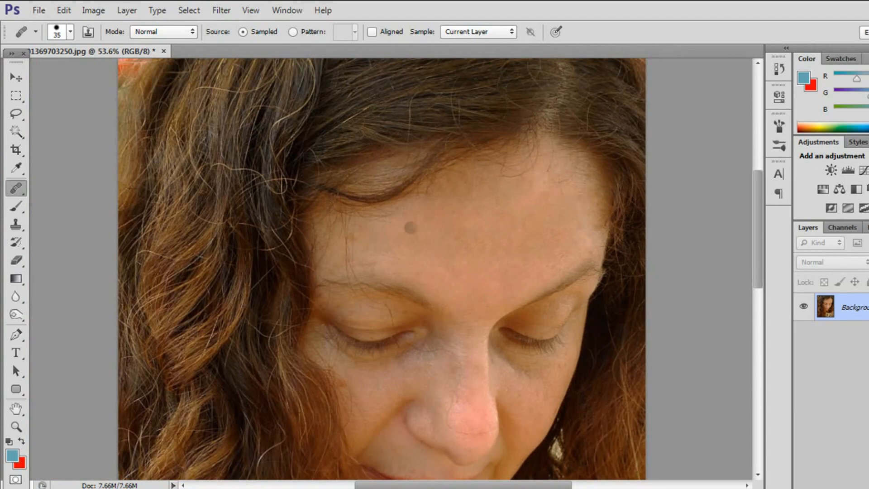
left_click(15, 77)
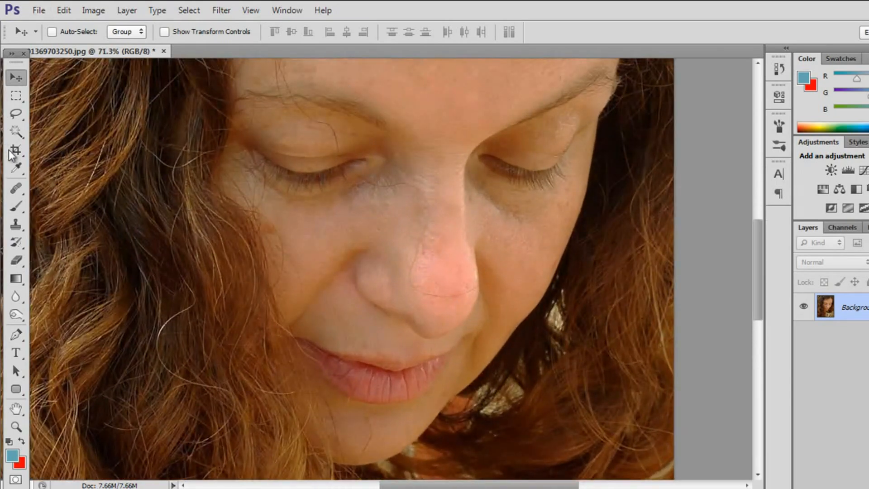
left_click(16, 188)
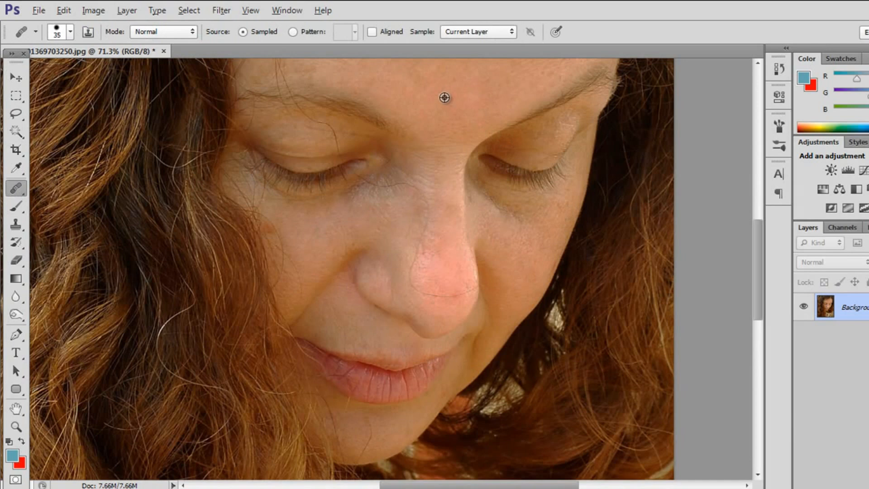
left_click_drag(444, 98, 441, 127)
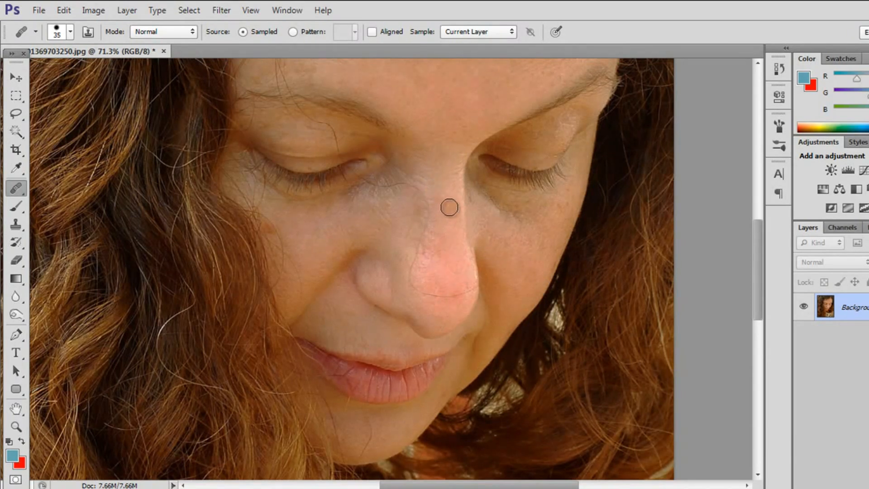
mouse_move(446, 307)
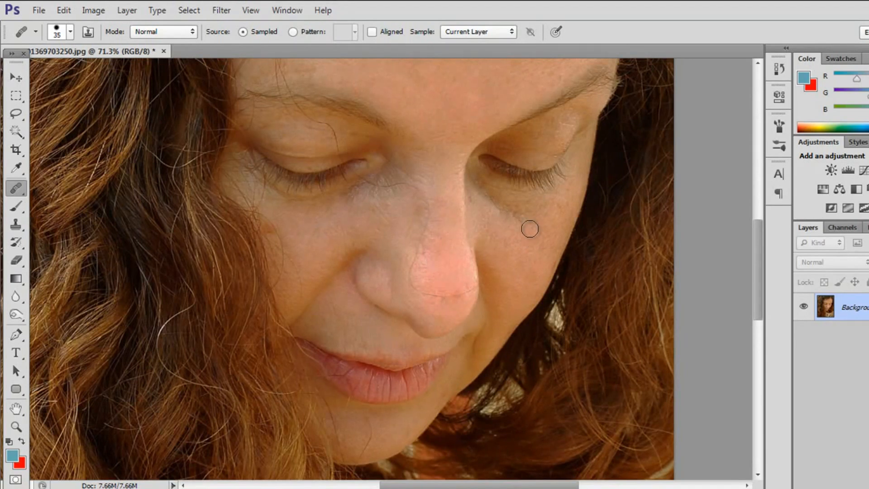
mouse_move(542, 242)
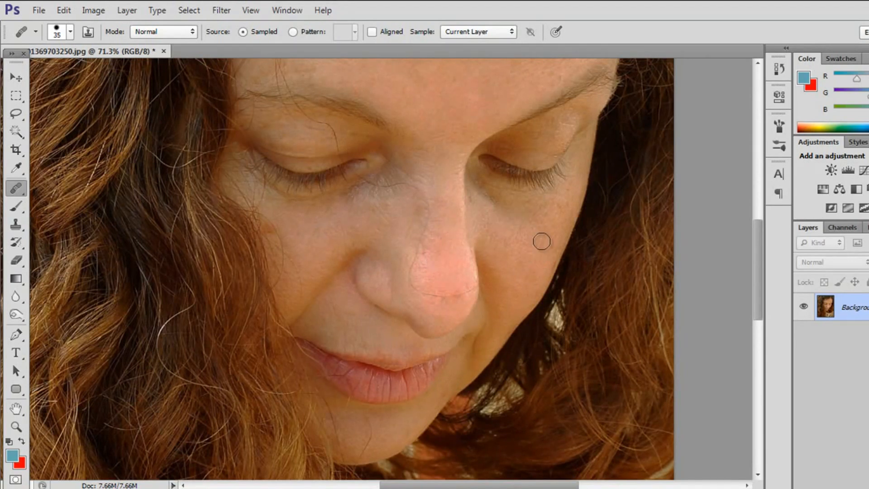